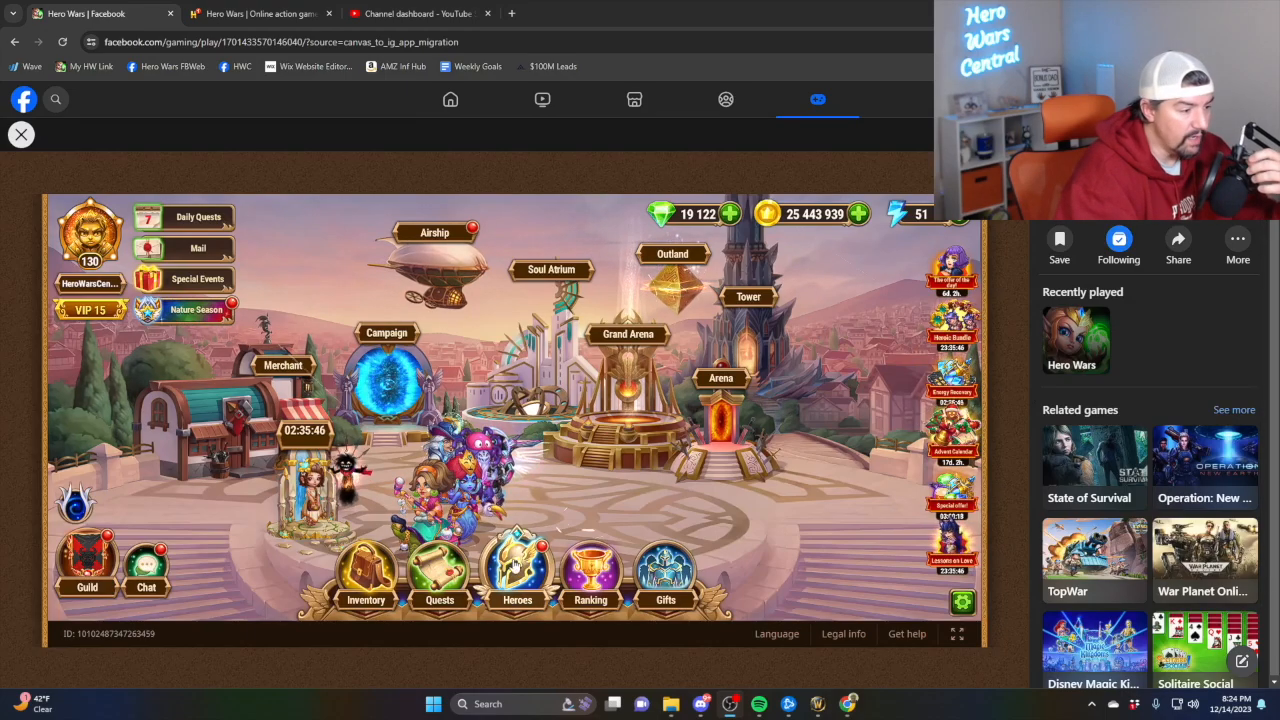
- Bring up Aurora's hero details and review her Romantic and Thundering skins
left_click(516, 564)
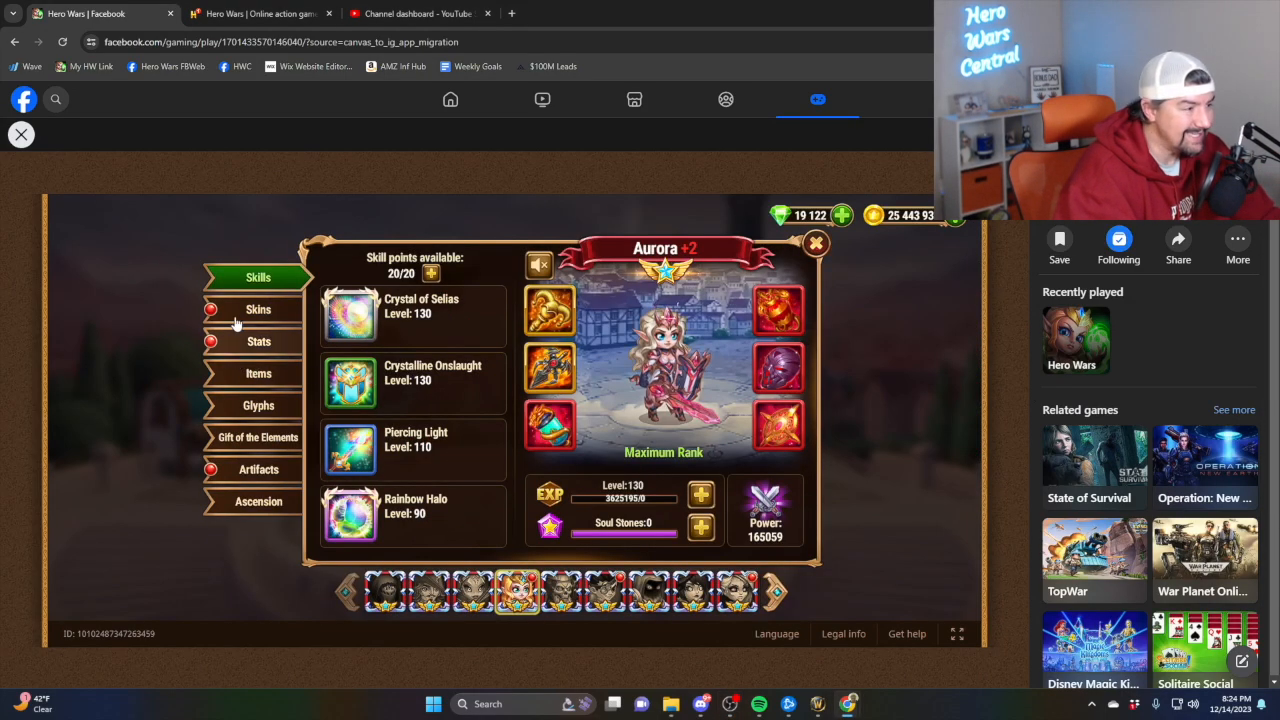
left_click(258, 308)
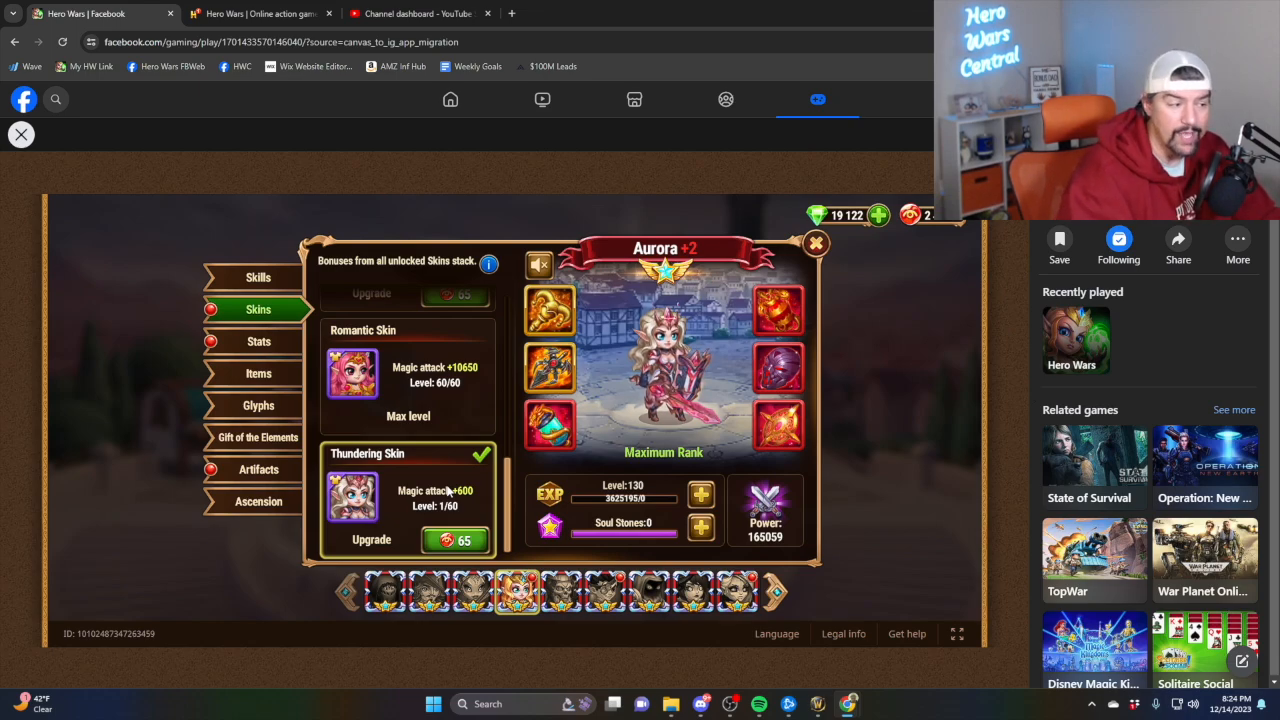
mouse_move(396, 452)
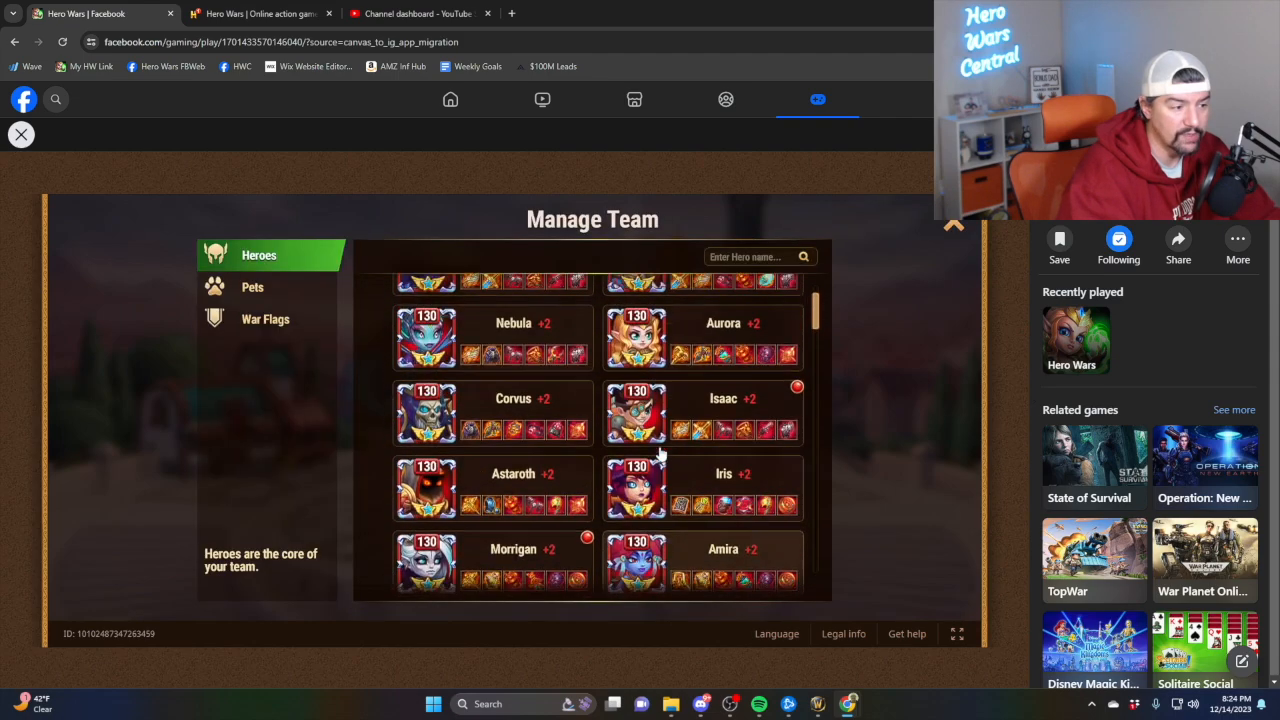
- Scroll the roster to Galahad's skins, then switch to the Hero Wars web version
scroll("down", 3)
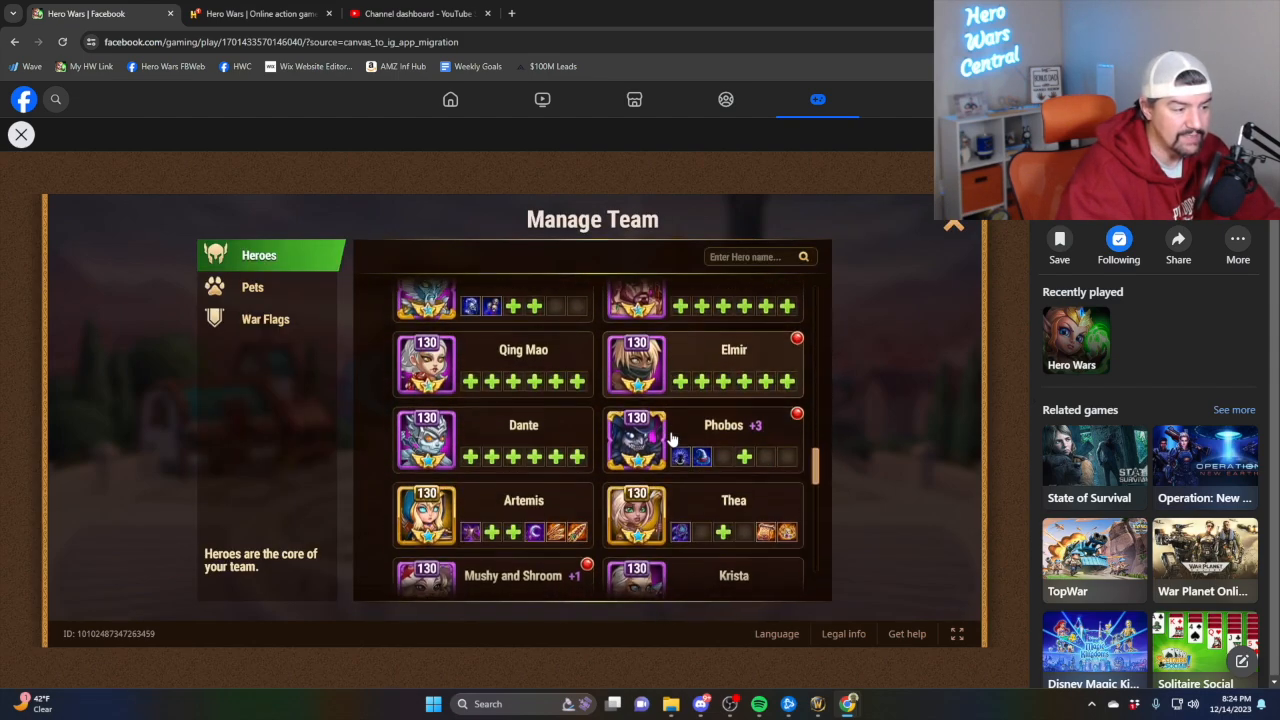
scroll("down", 3)
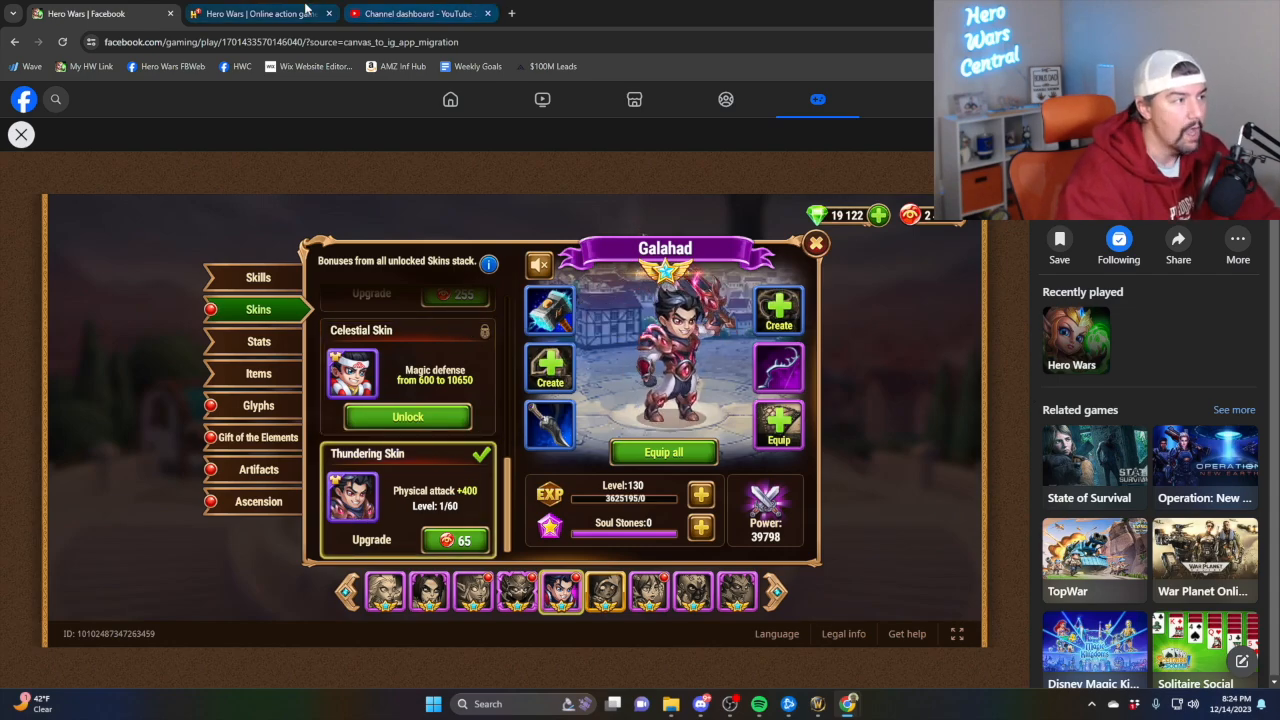
left_click(260, 12)
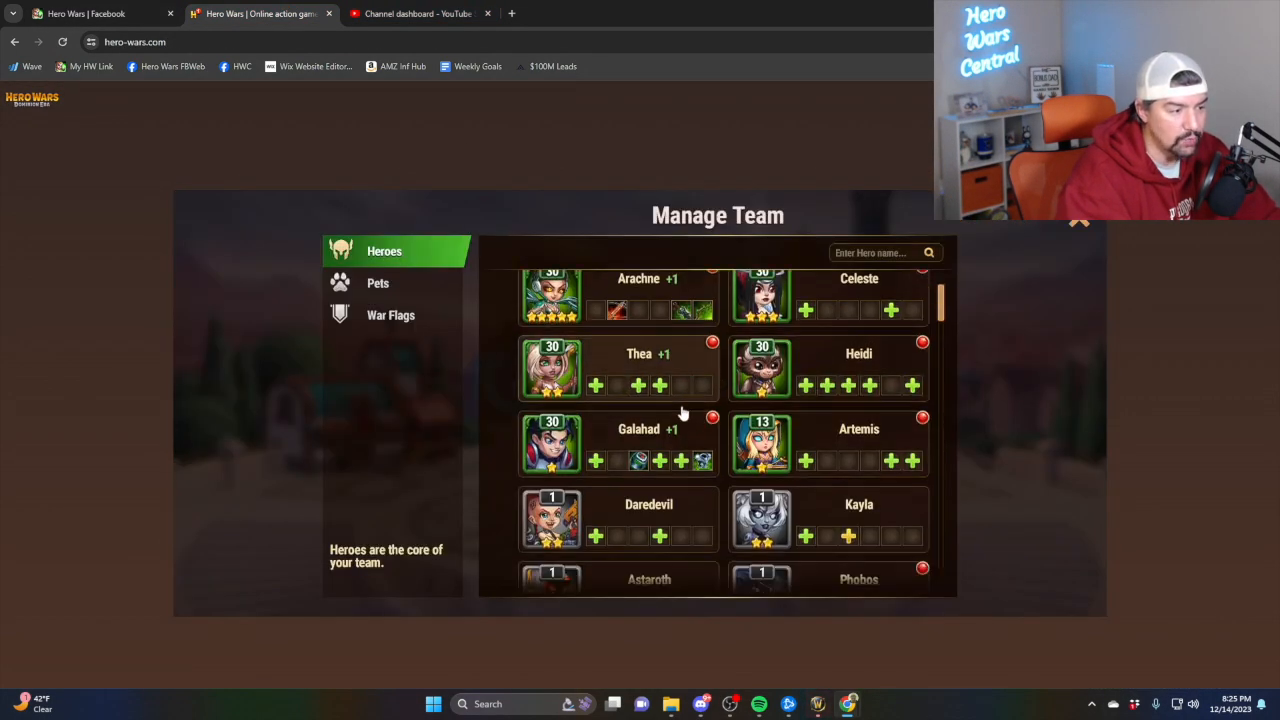
left_click(552, 444)
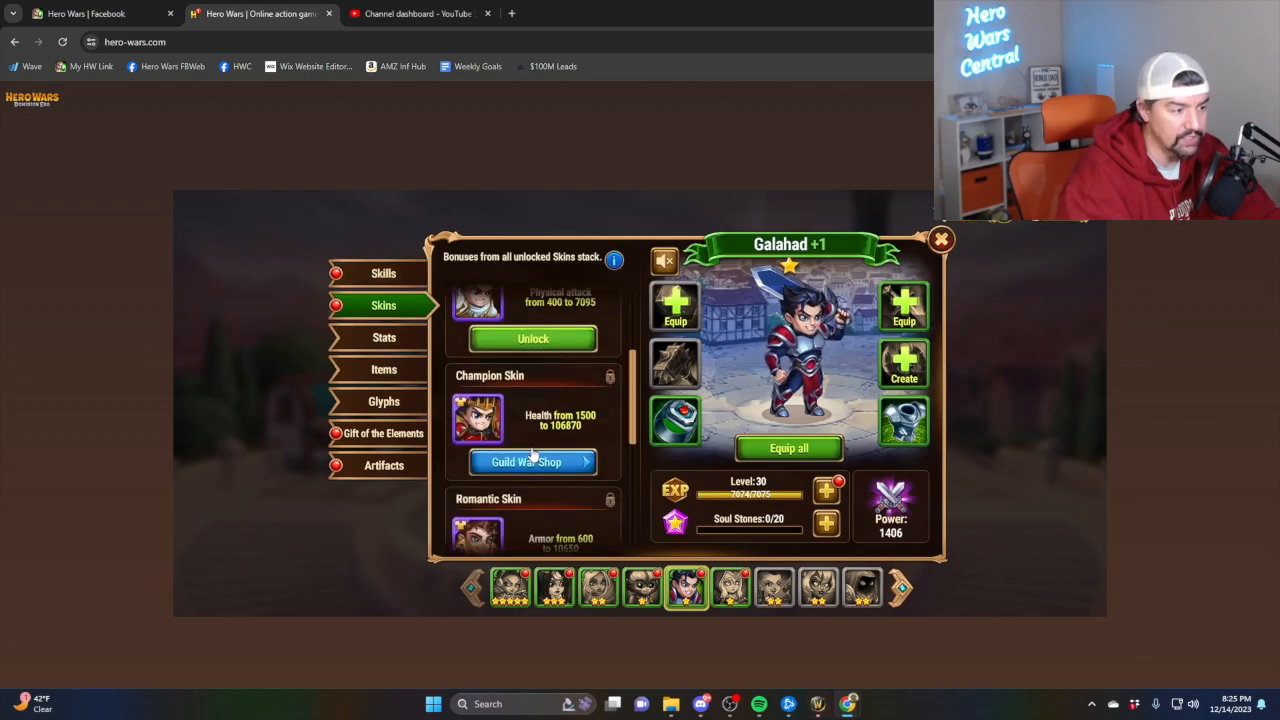
scroll("down", 3)
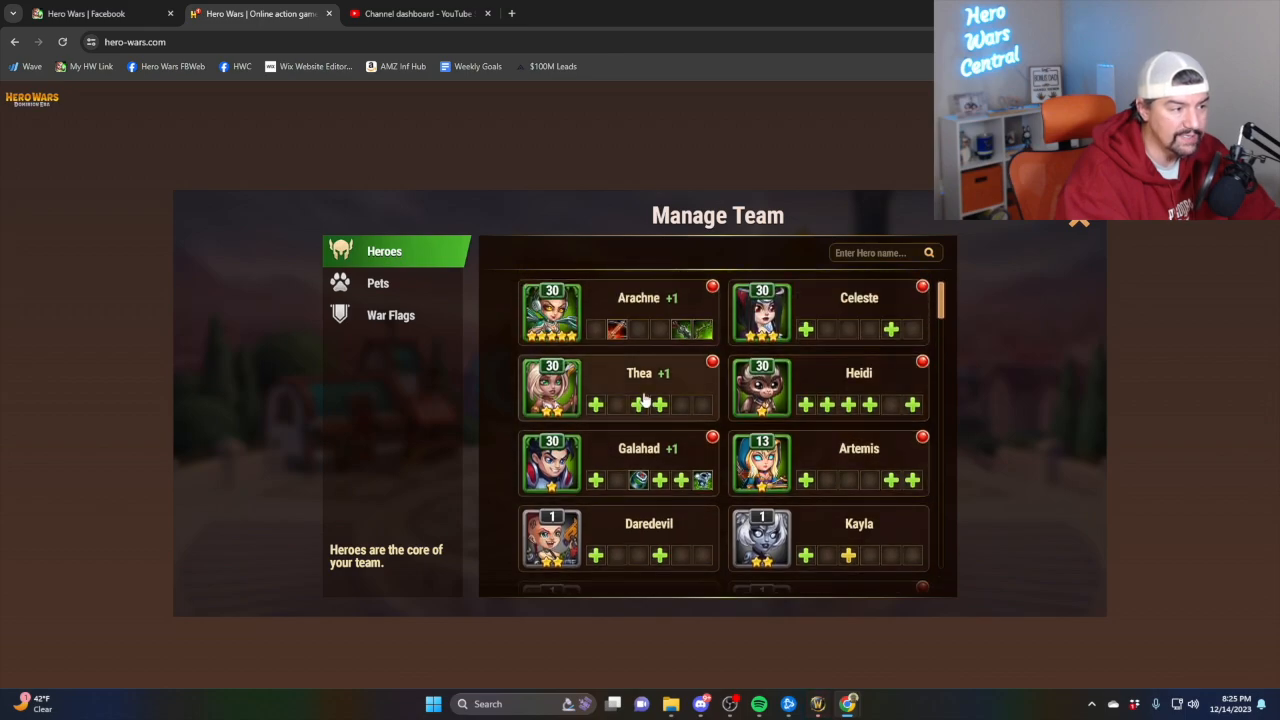
- Scroll down through the locked, unowned heroes in the Manage Team roster
scroll("down", 3)
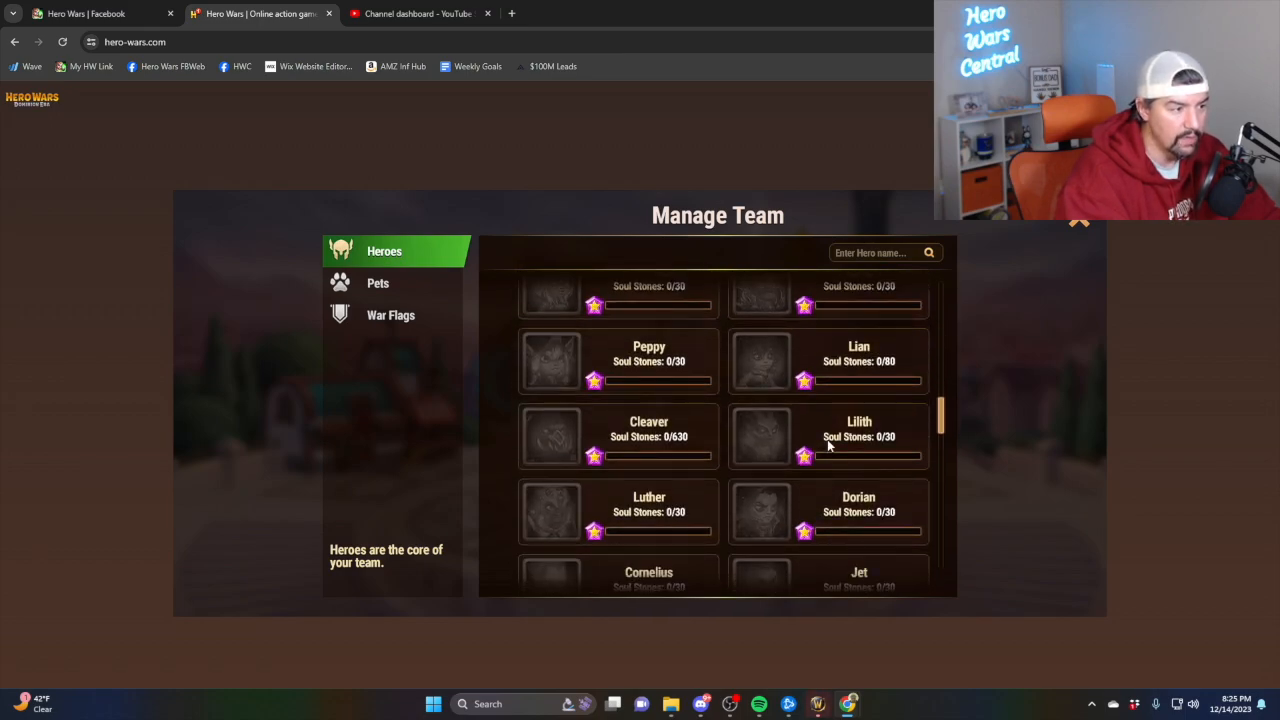
scroll("down", 3)
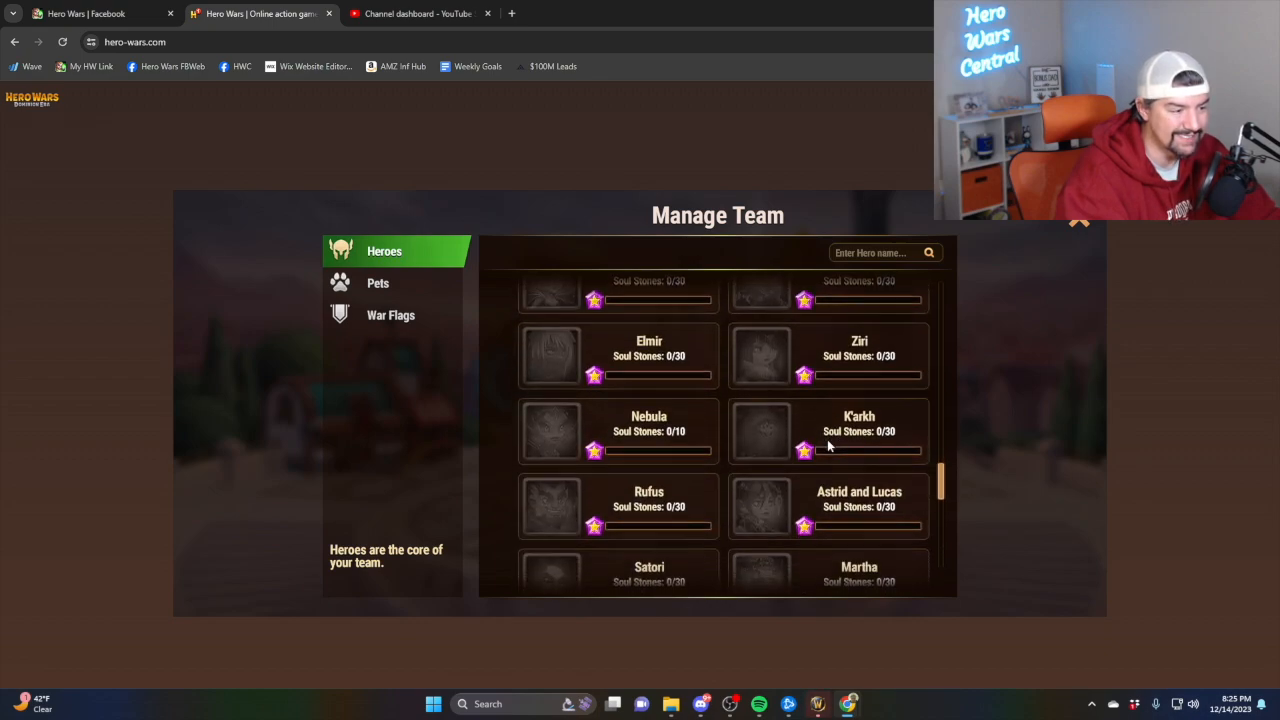
scroll("down", 3)
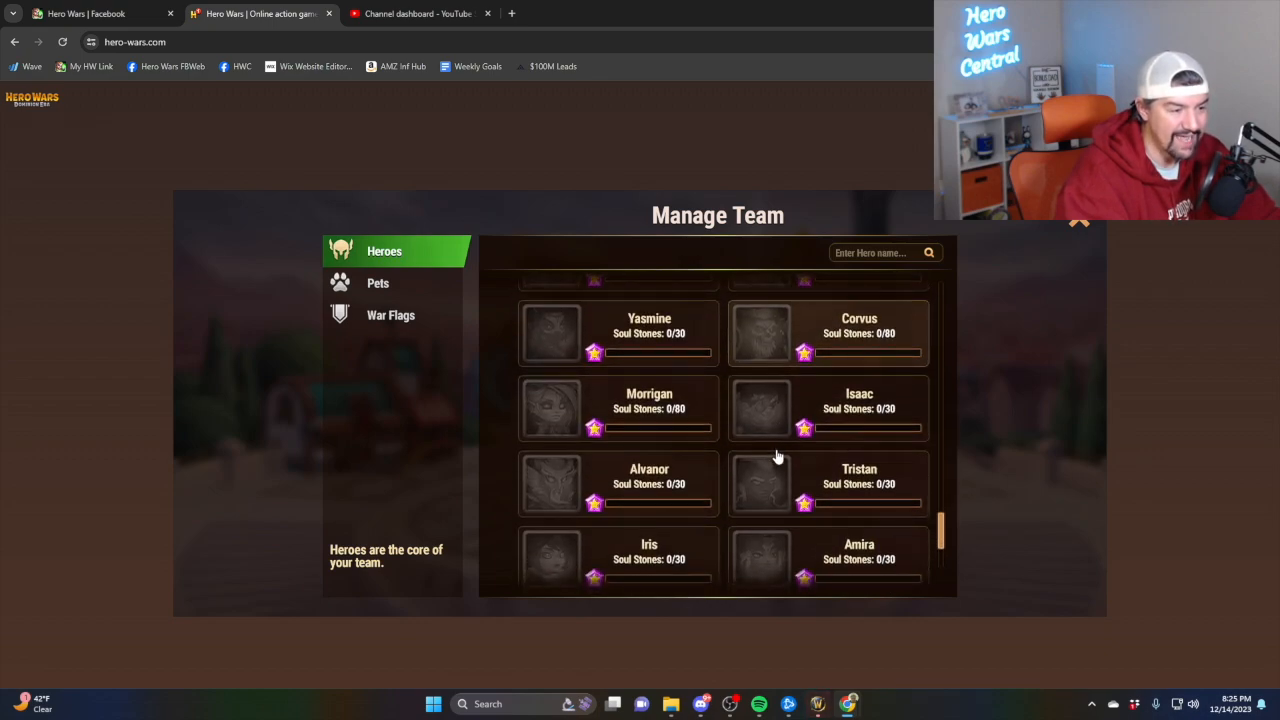
scroll("down", 3)
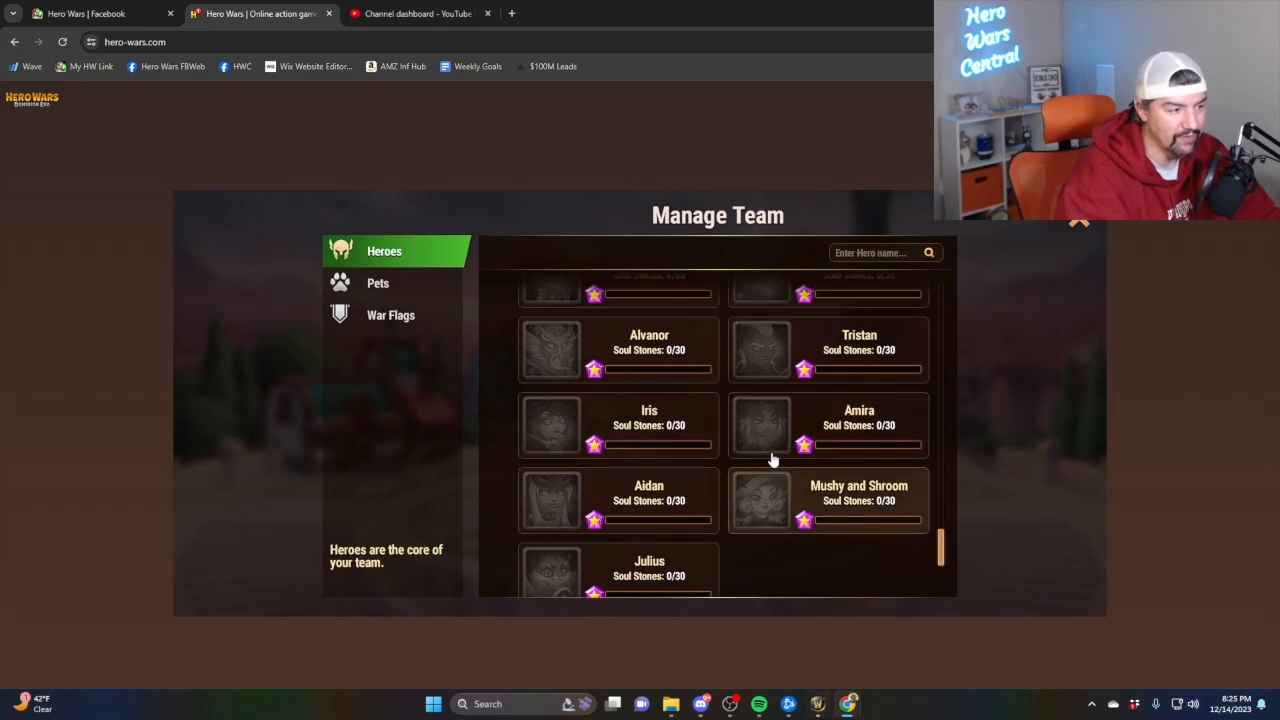
scroll("down", 3)
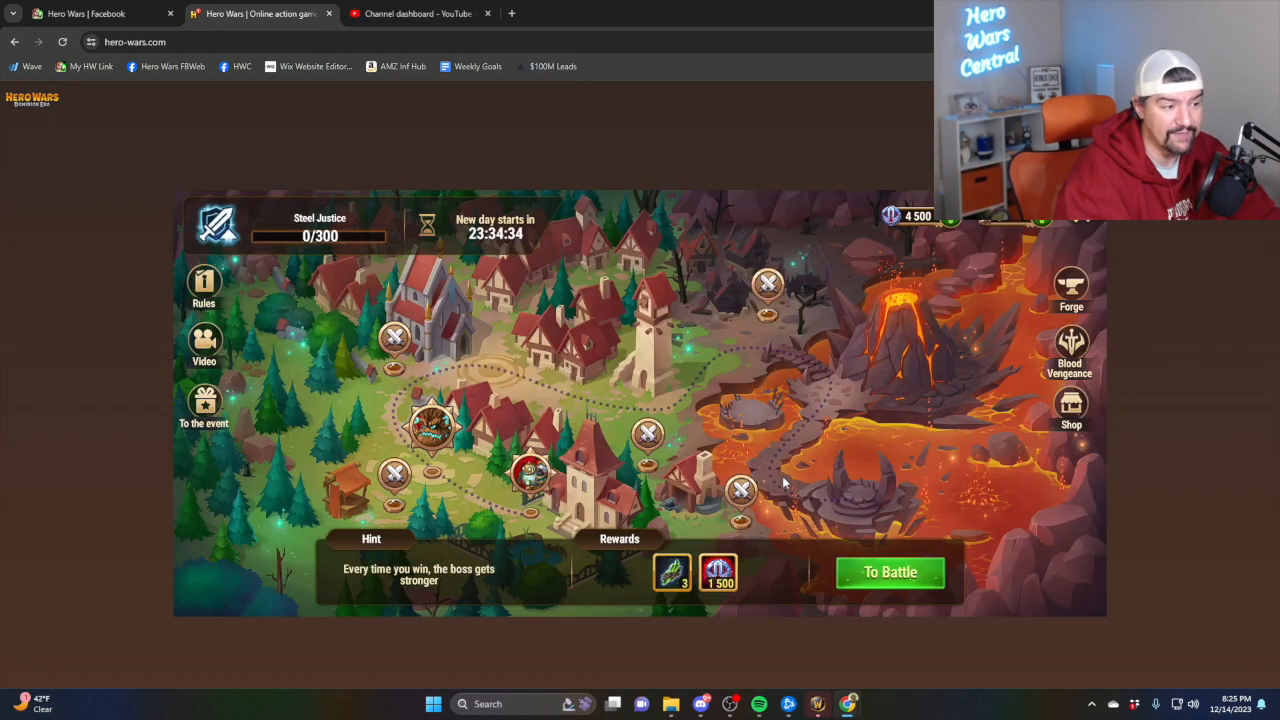
left_click(888, 572)
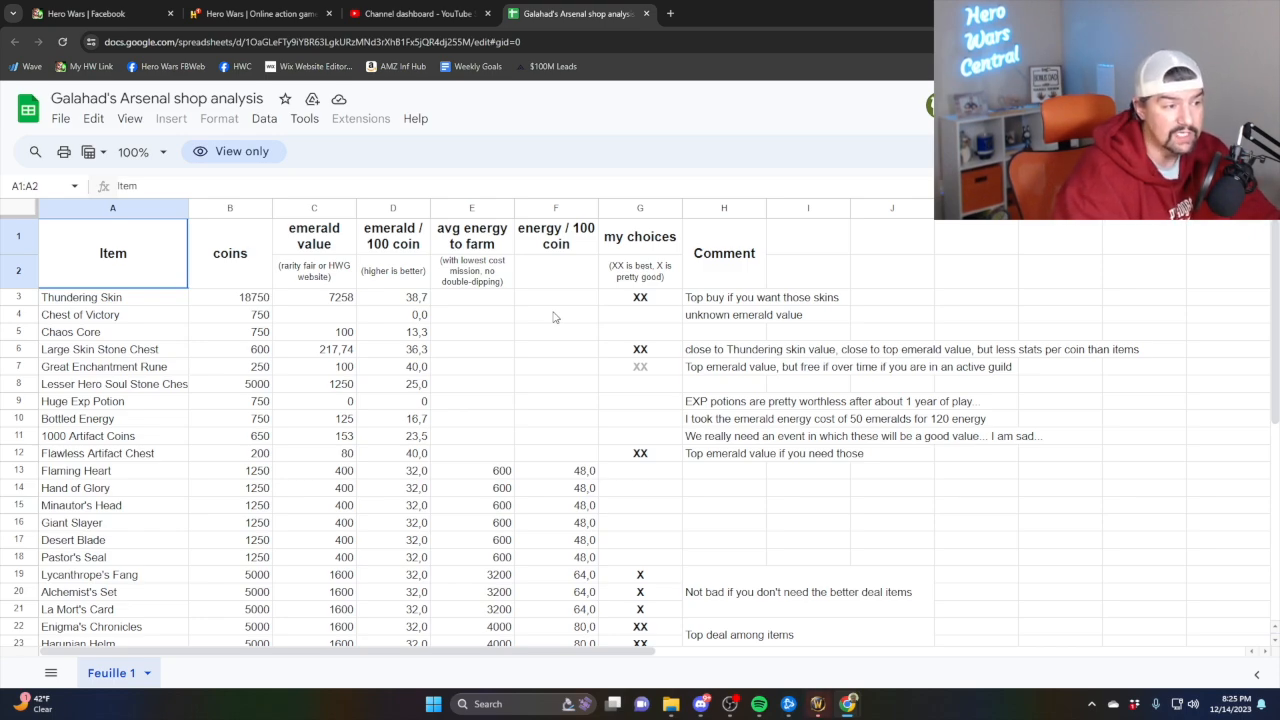
scroll("down", 3)
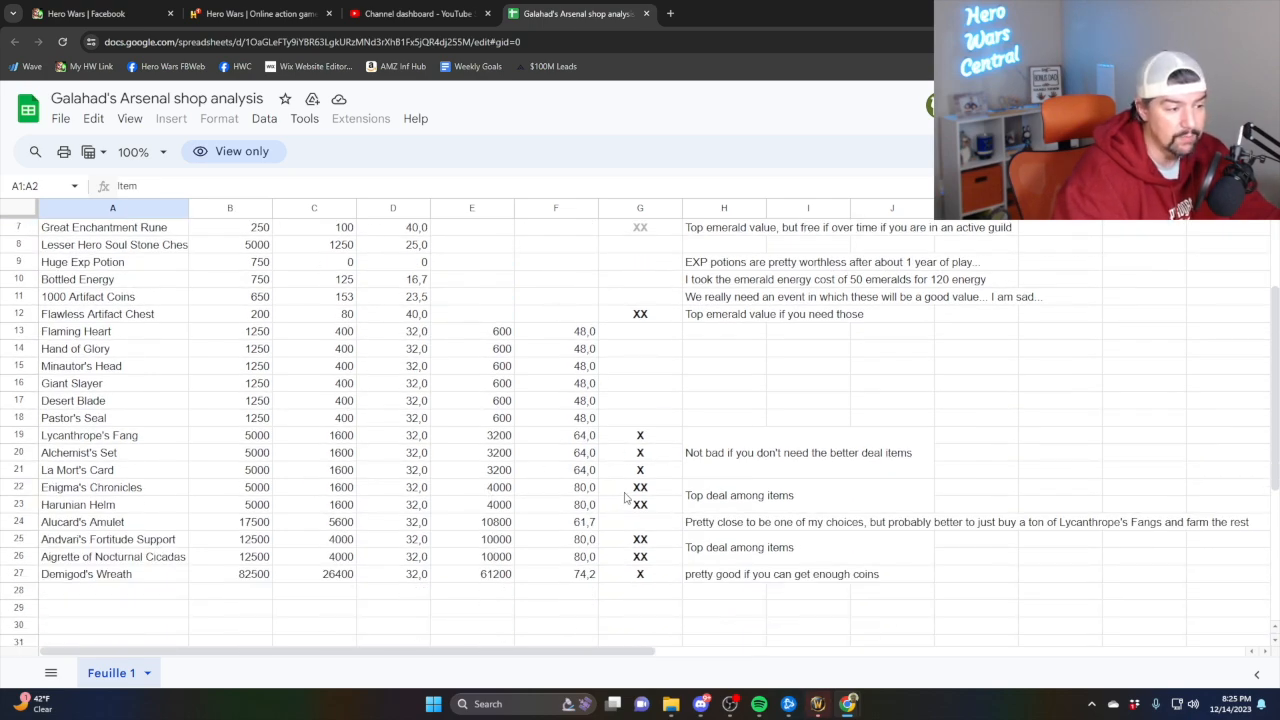
left_click(640, 556)
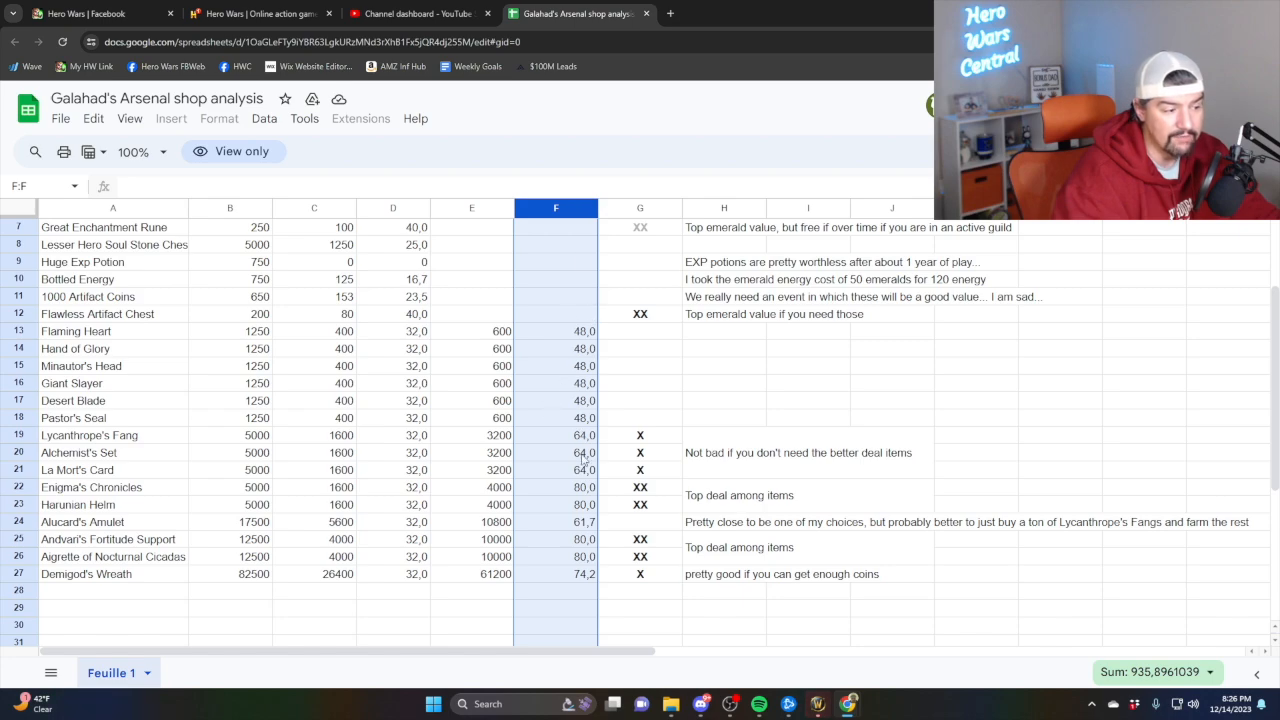
left_click(584, 504)
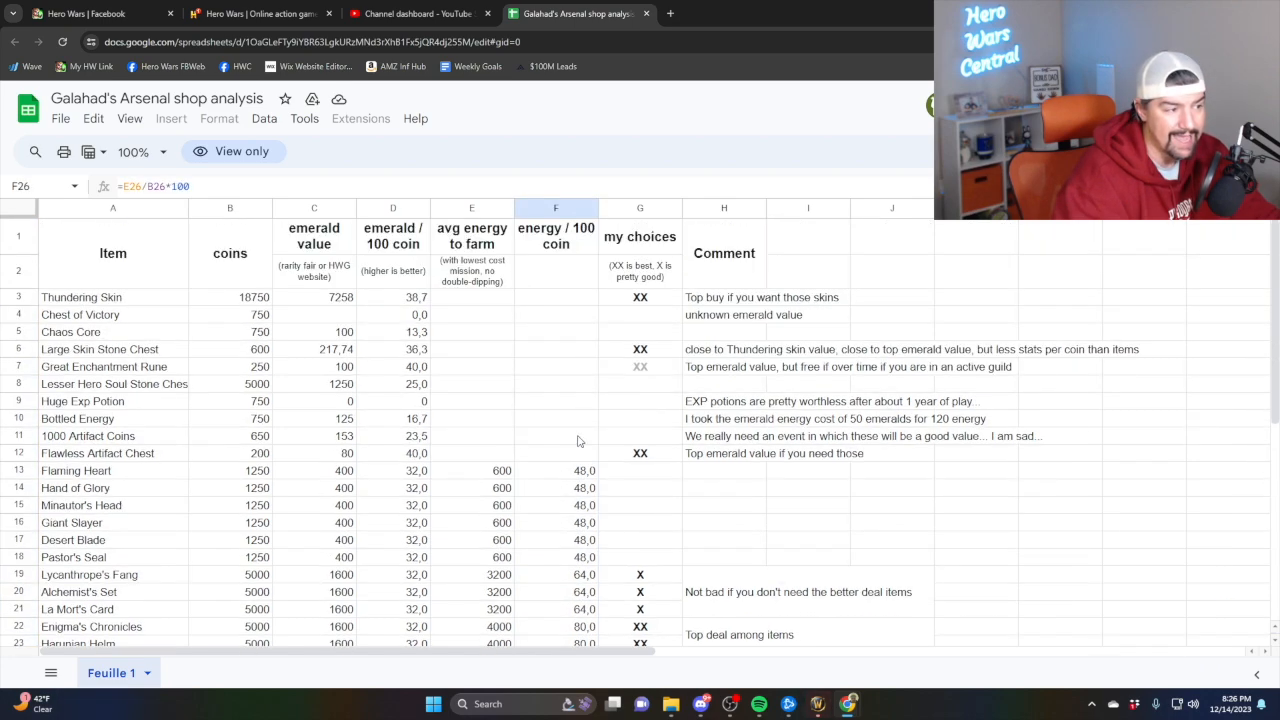
left_click(18, 348)
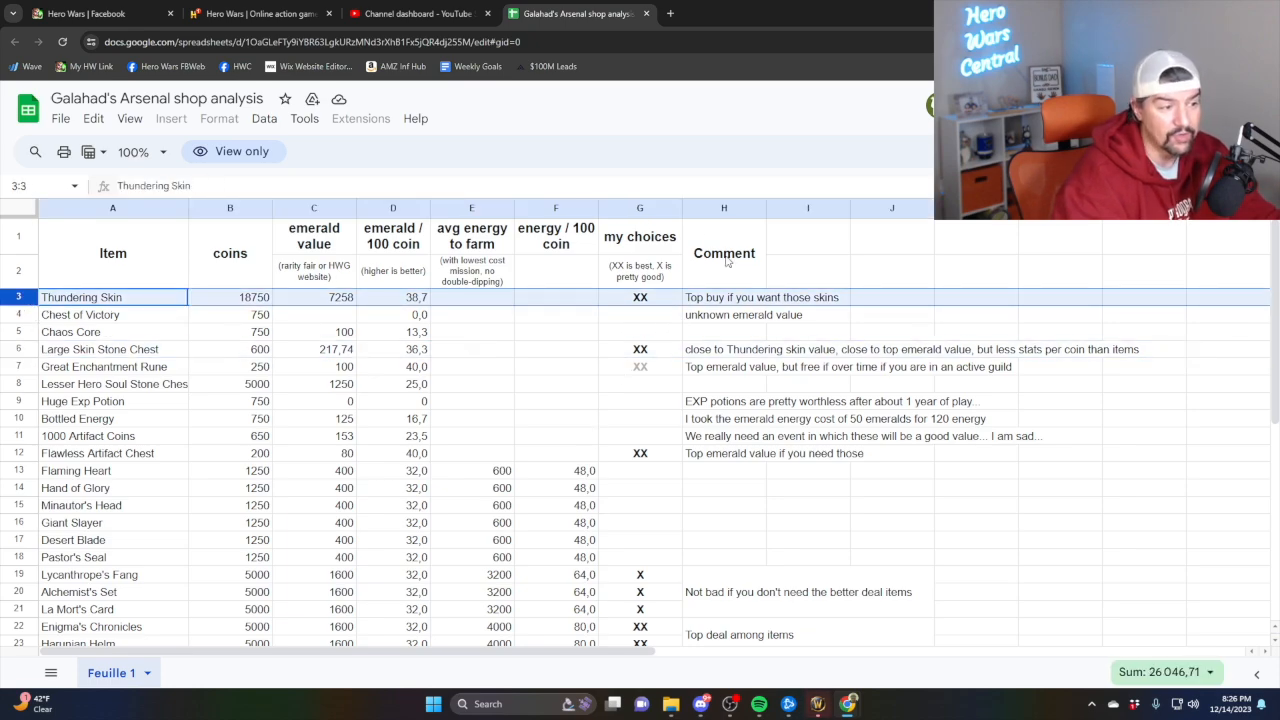
mouse_move(736, 272)
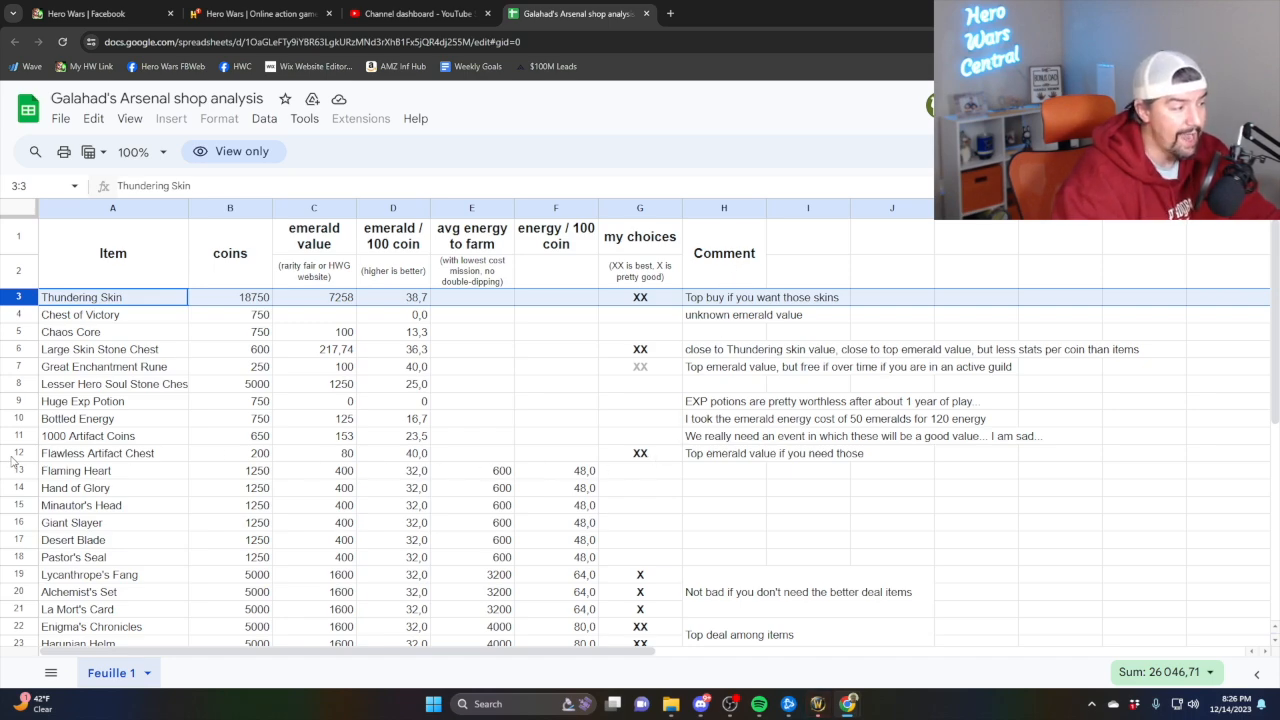
left_click(96, 452)
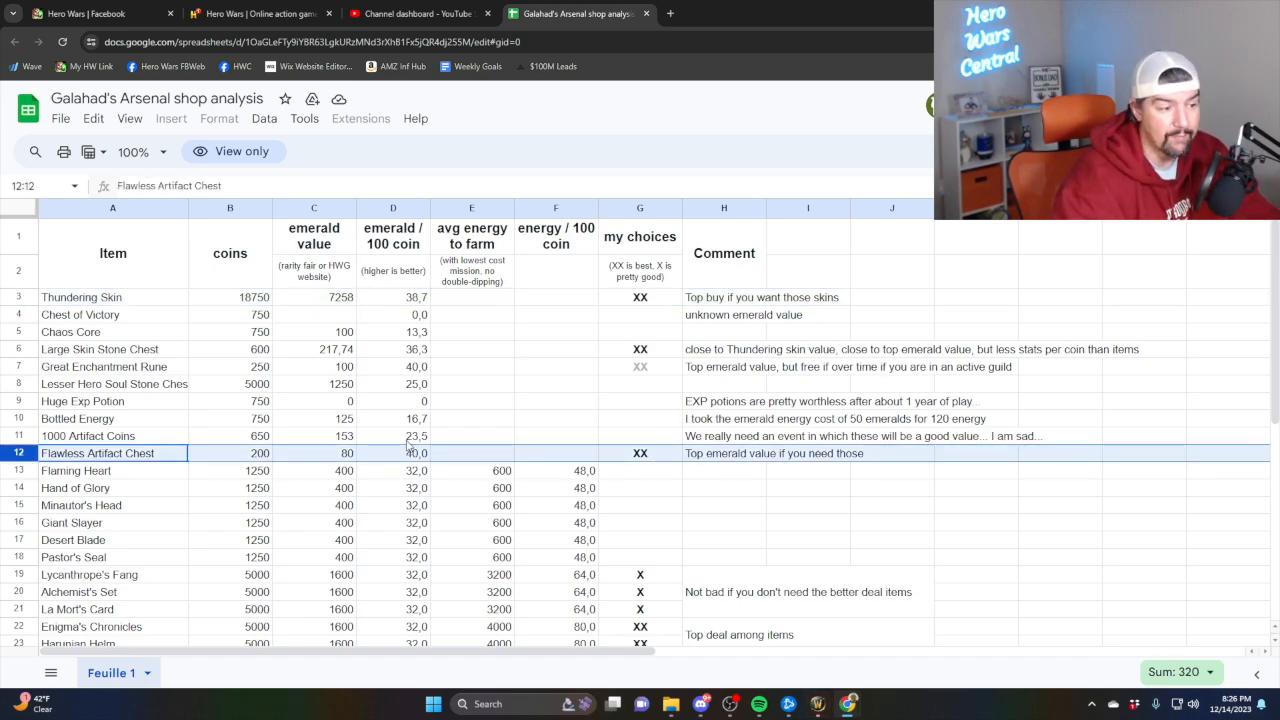